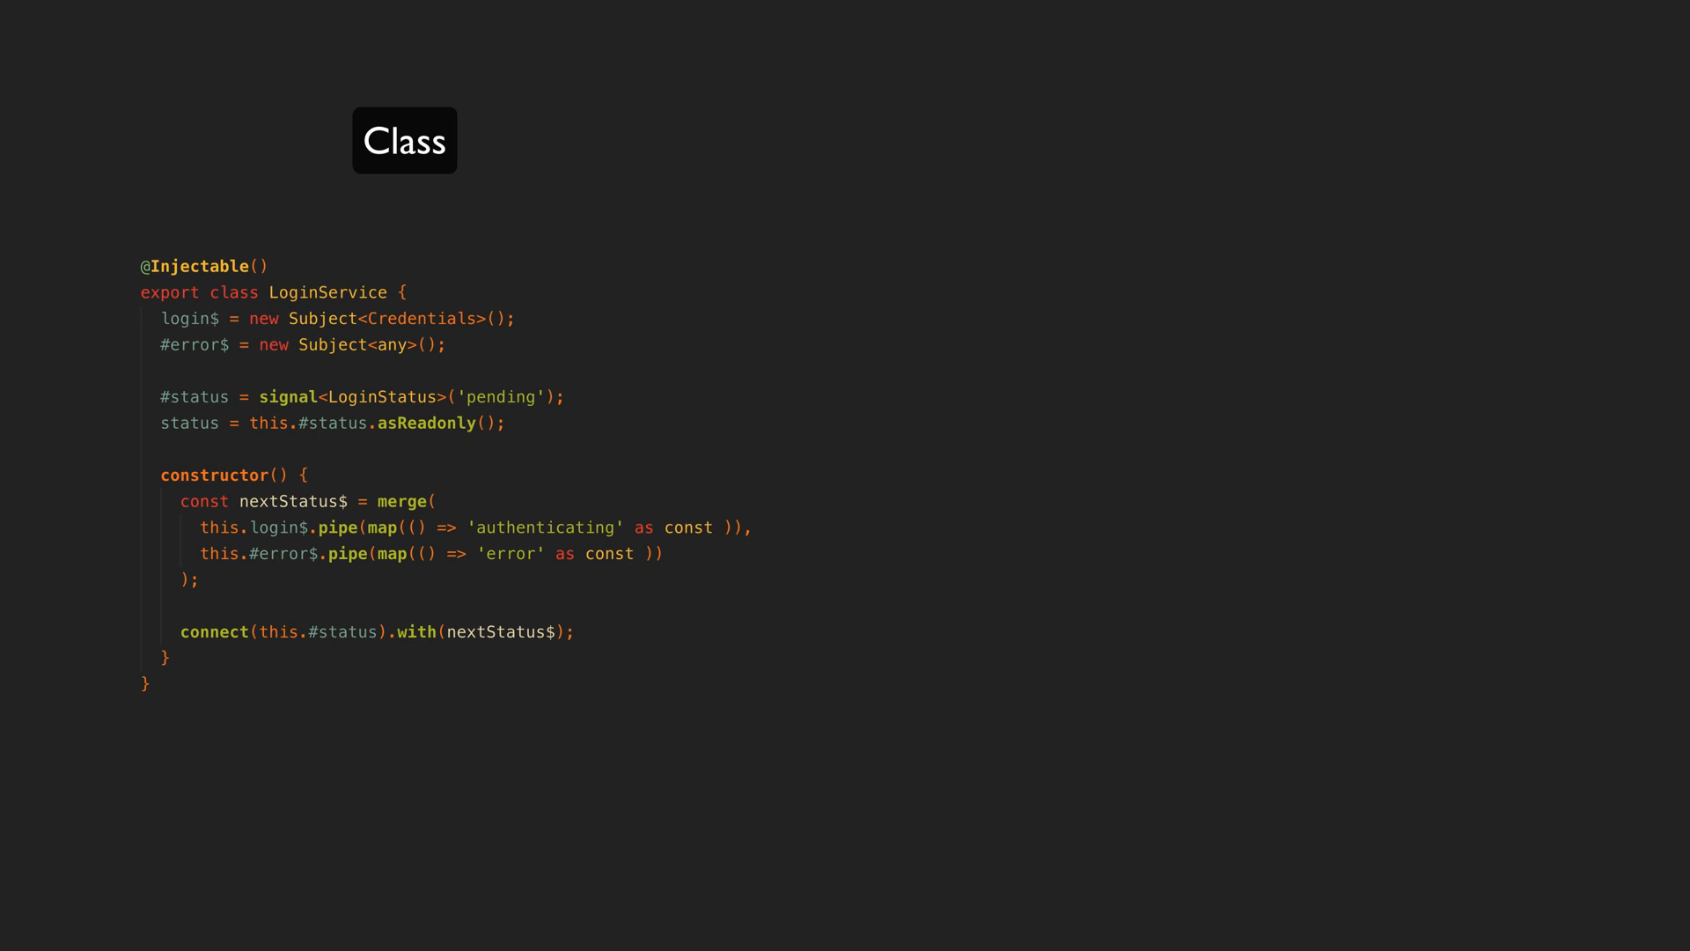
Open message.service.ts in Neovim beside NvimTree, with the auth and shared folders expanded
click(1246, 162)
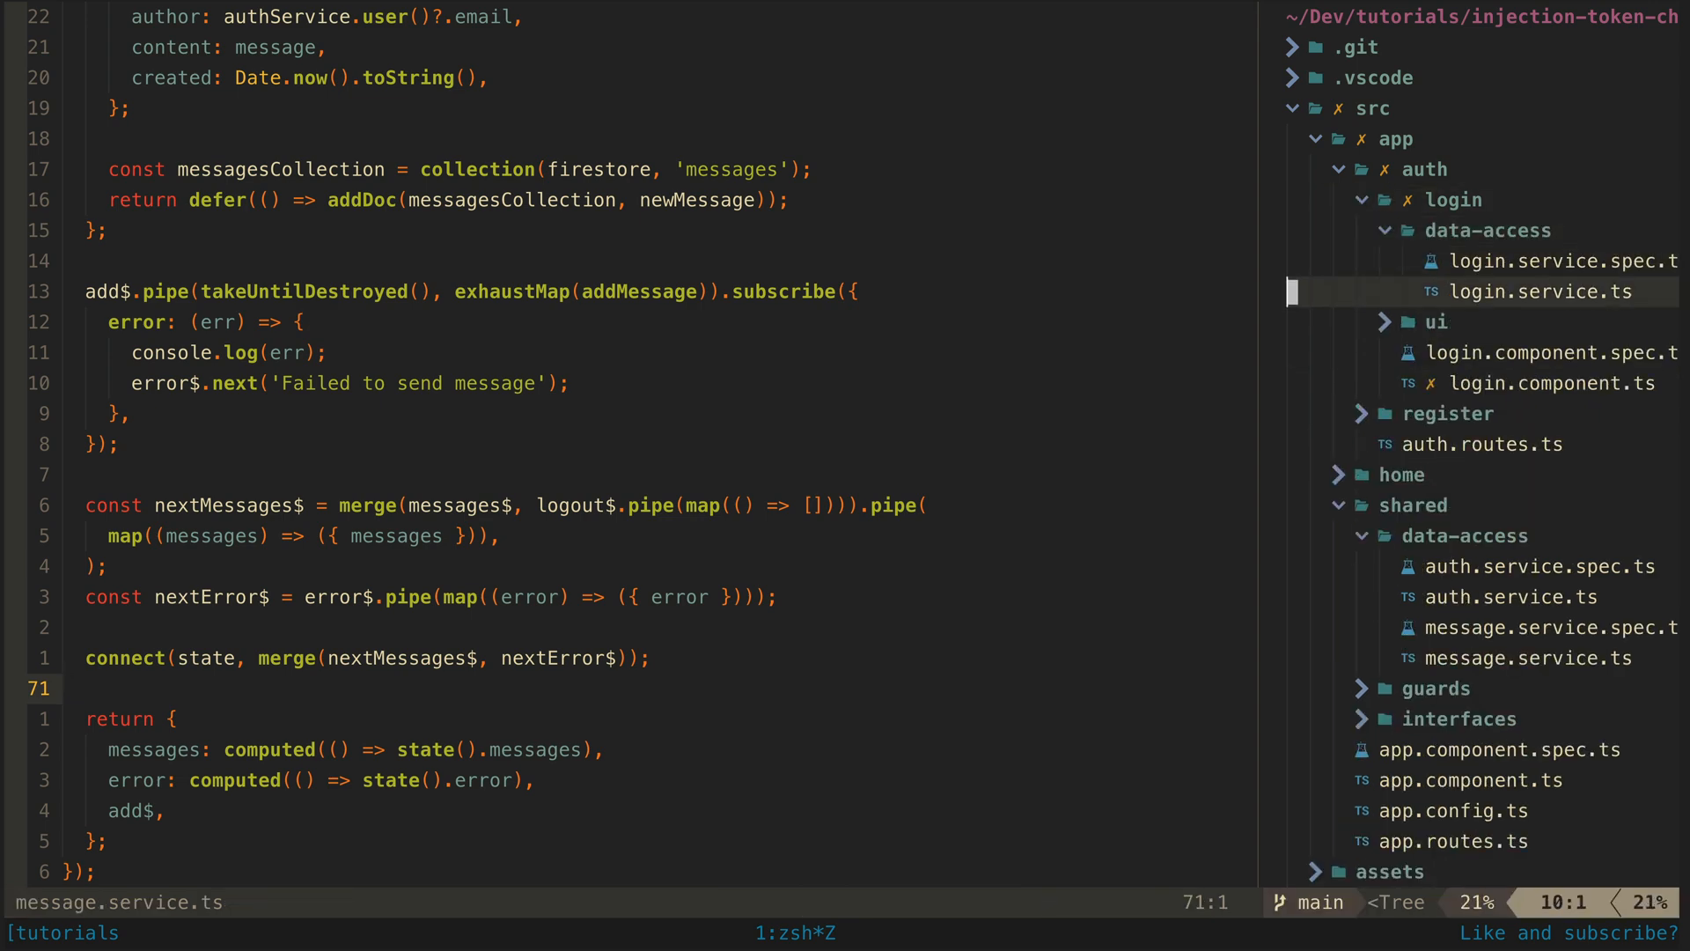
click(1539, 292)
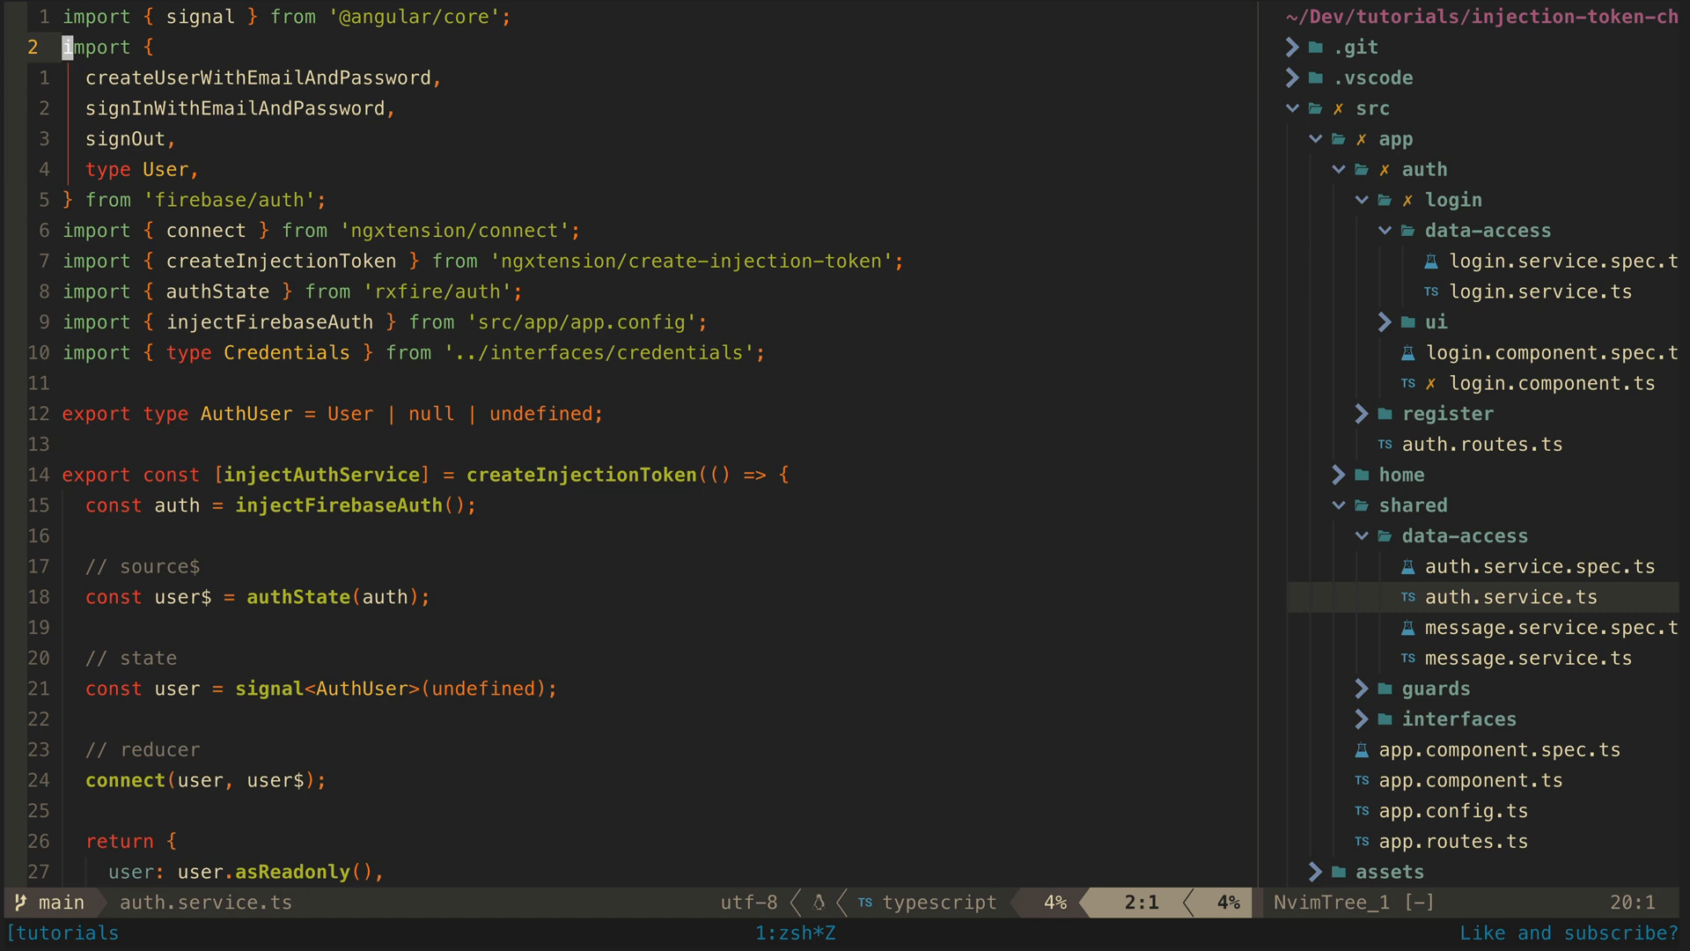
mouse_move(313, 431)
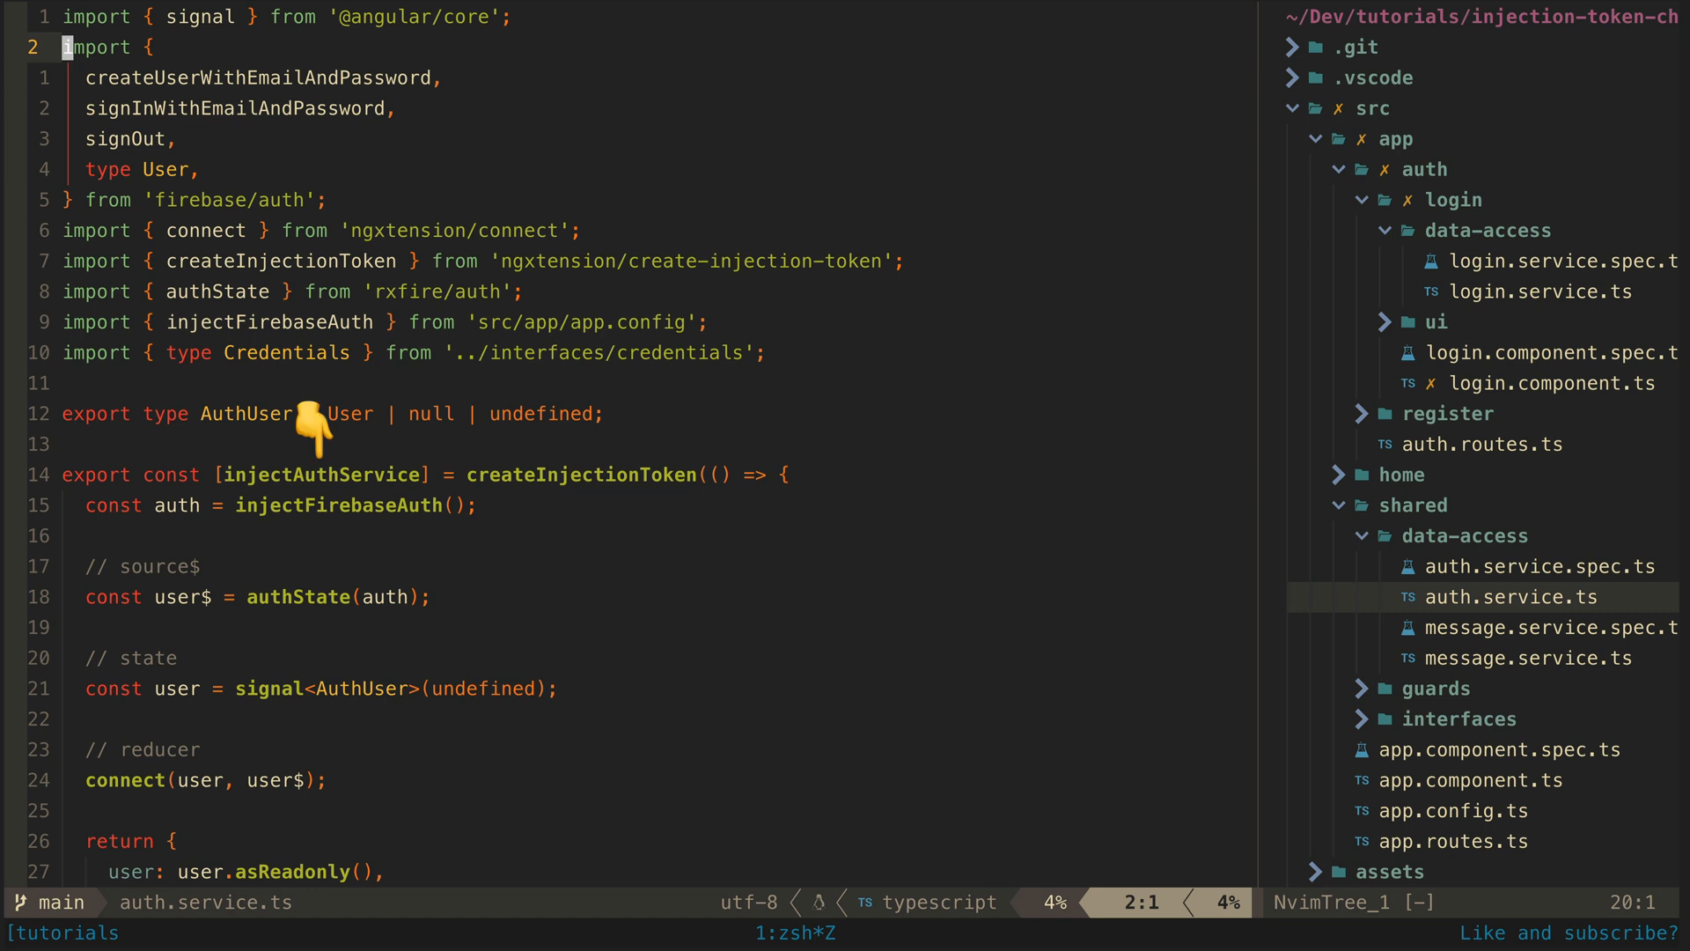
Scroll through login.service.ts to injectLoginService and provideLoginService from createInjectionToken
scroll(down, 3)
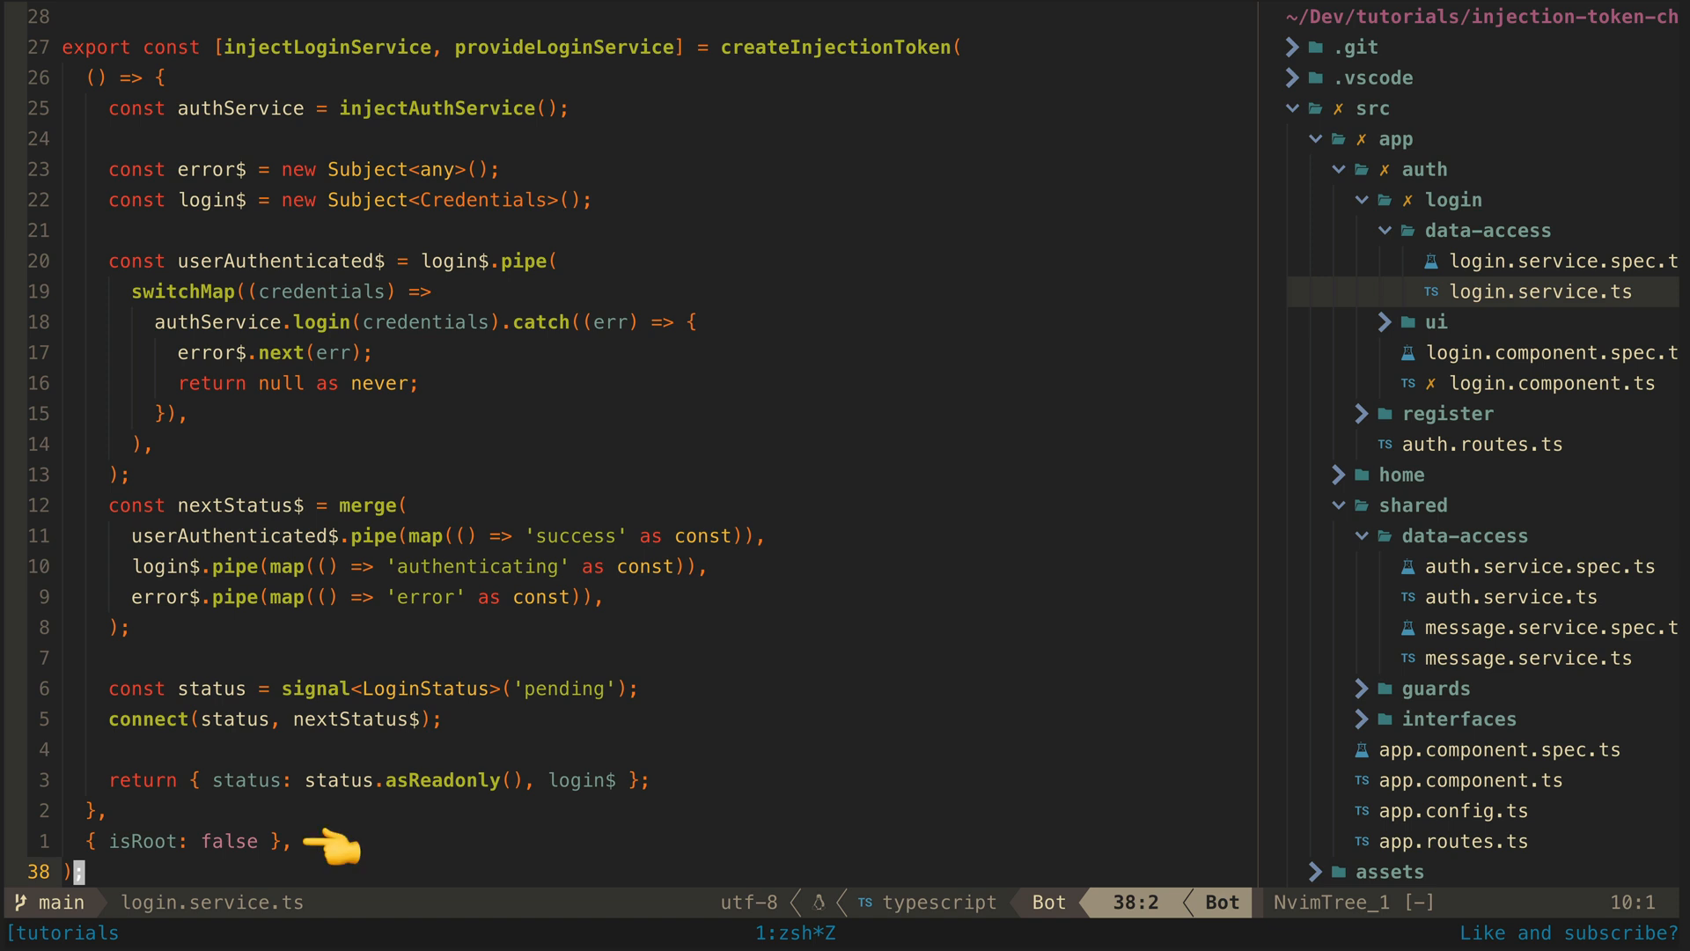
mouse_move(582, 102)
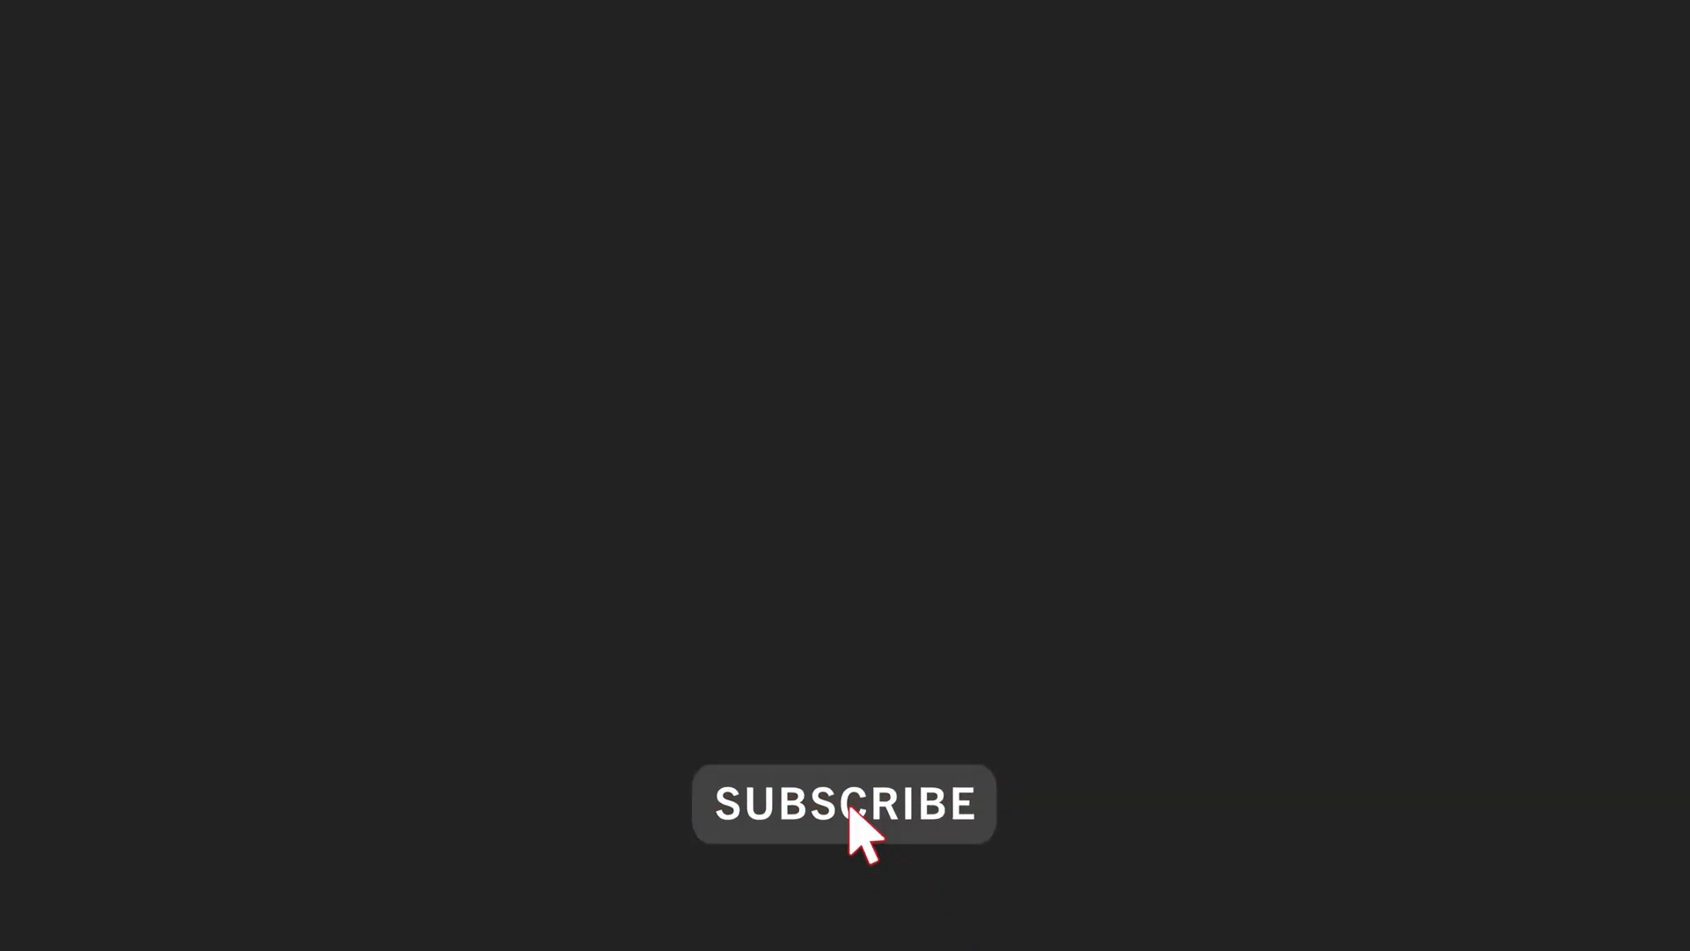
click(845, 803)
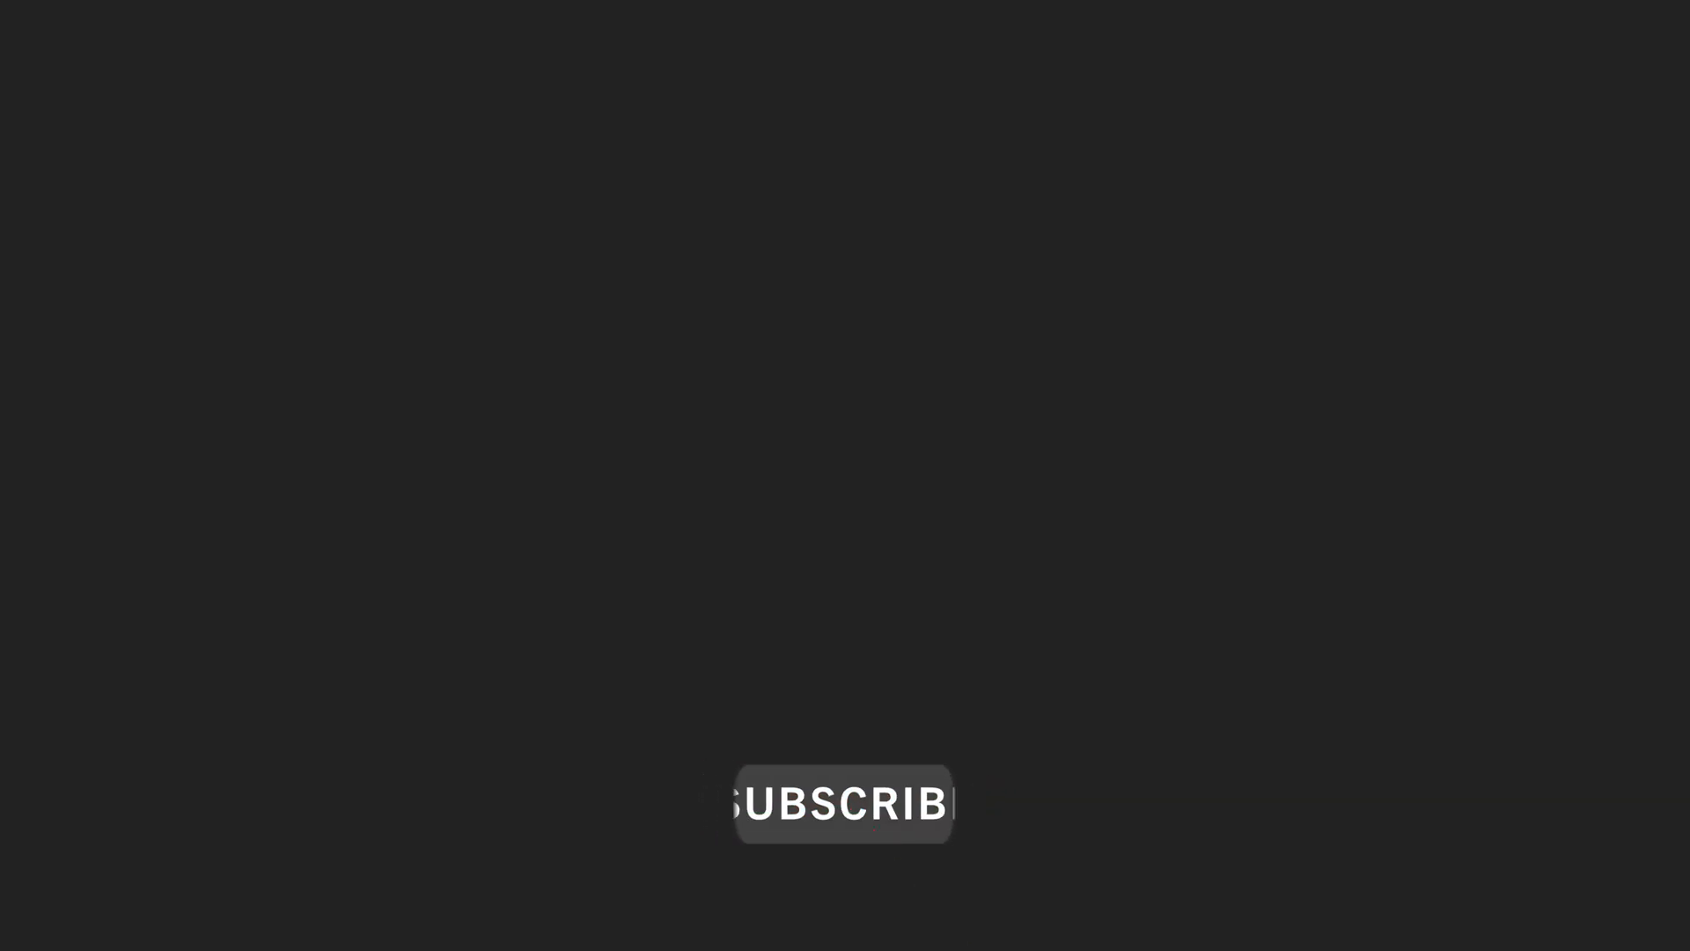